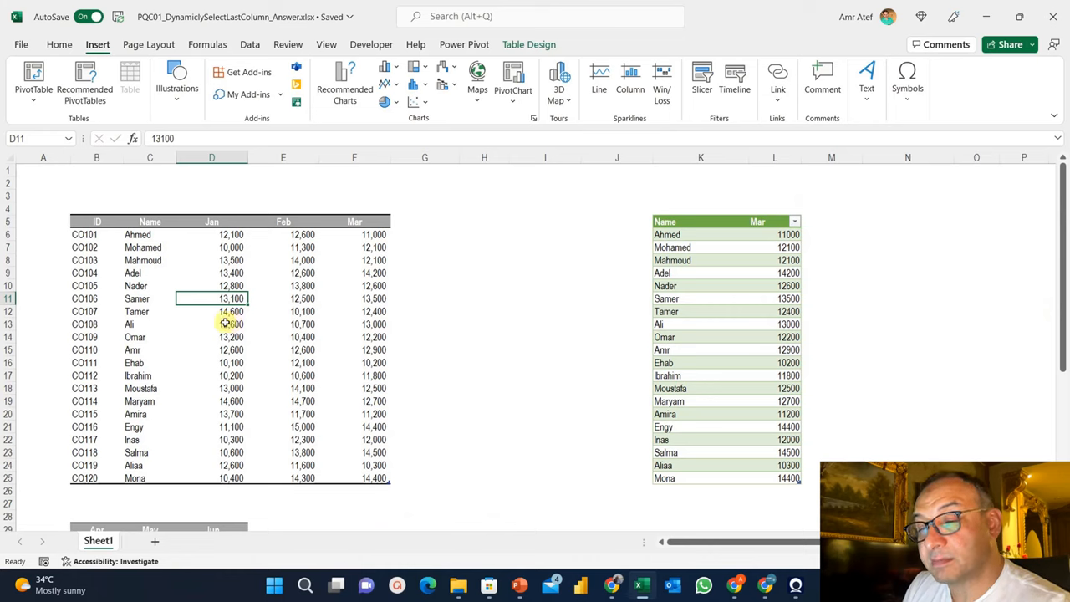
mouse_move(198, 247)
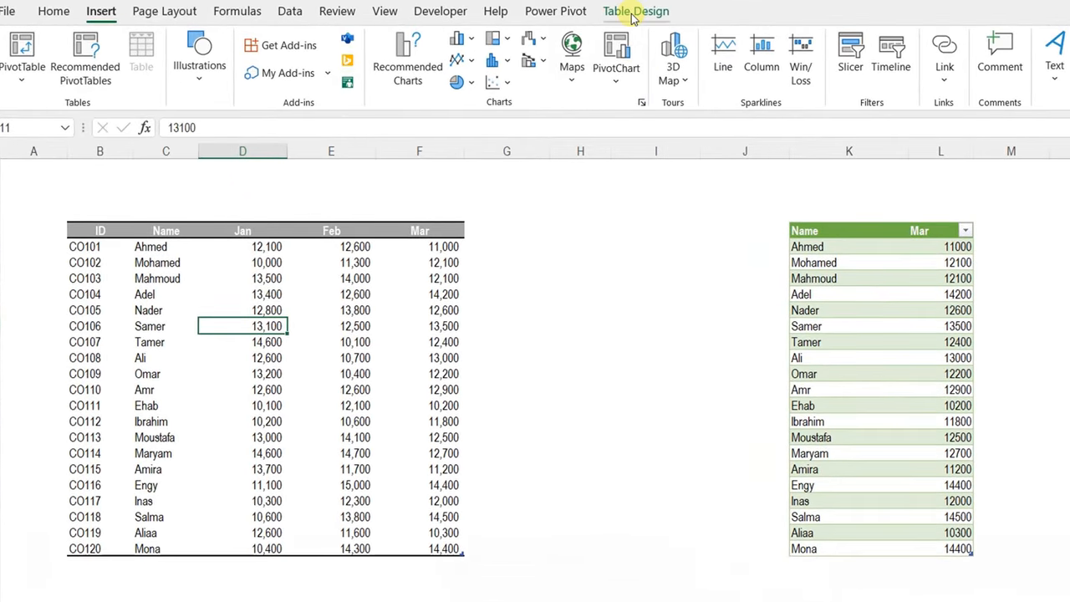
Copy the Apr amounts beside Mar in the Data table and refresh the query to list April
left_click(635, 10)
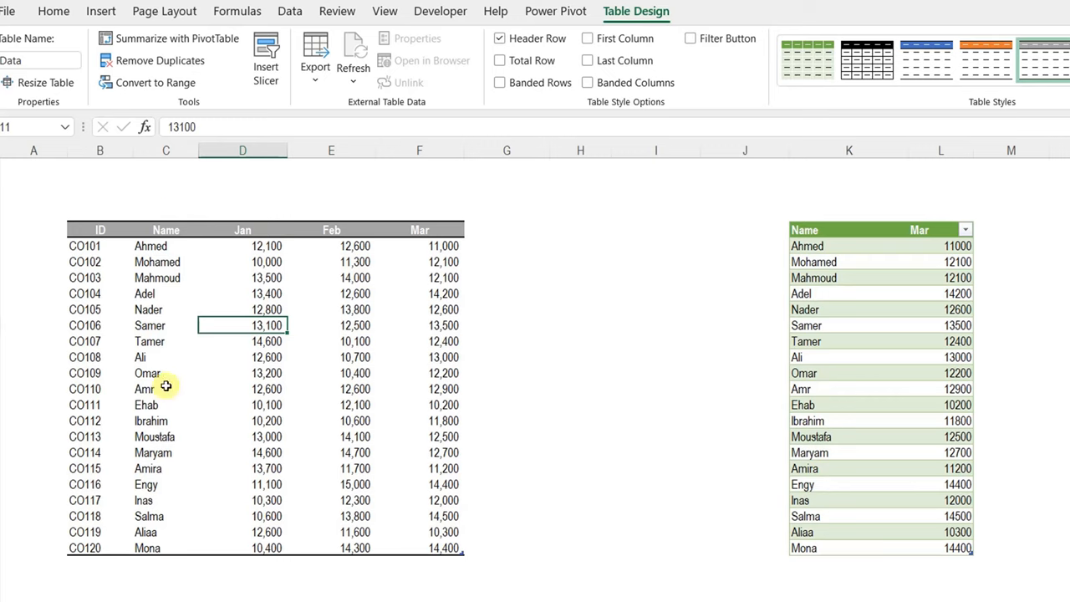
mouse_move(127, 346)
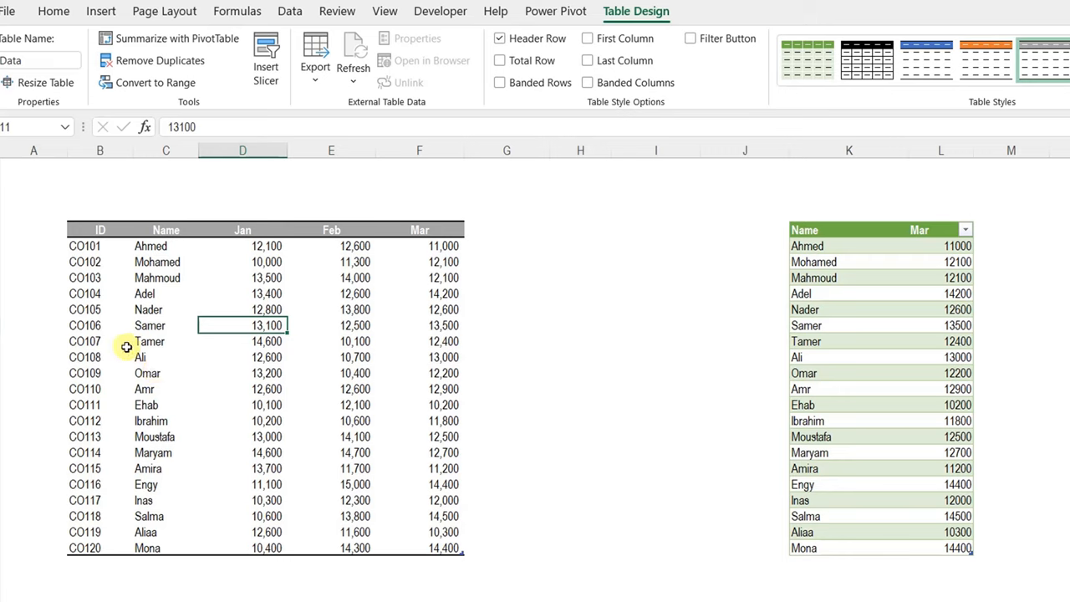
mouse_move(167, 251)
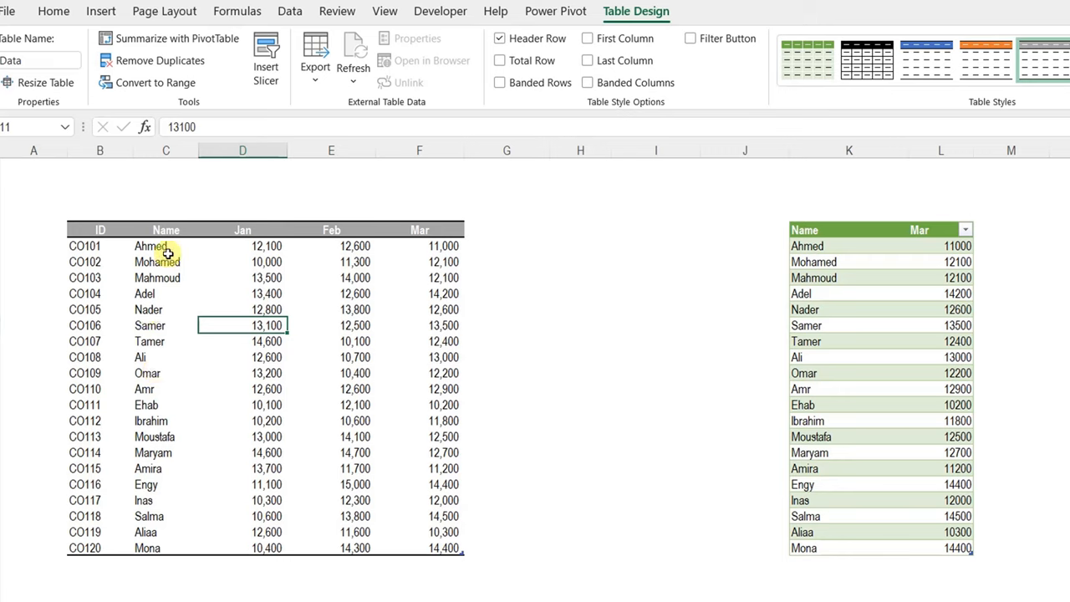
mouse_move(435, 208)
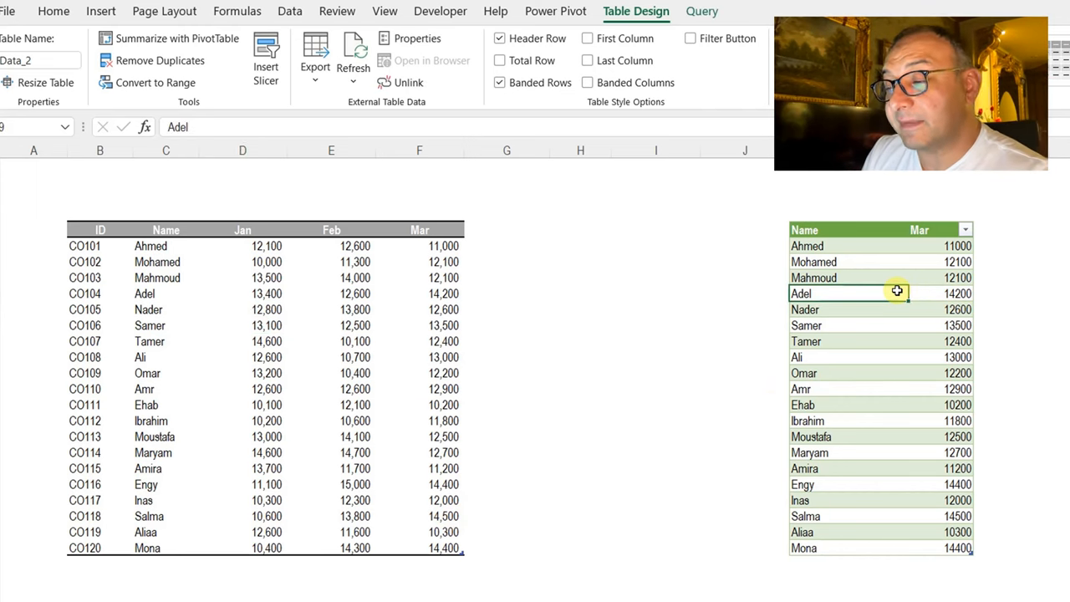
scroll("down", 3)
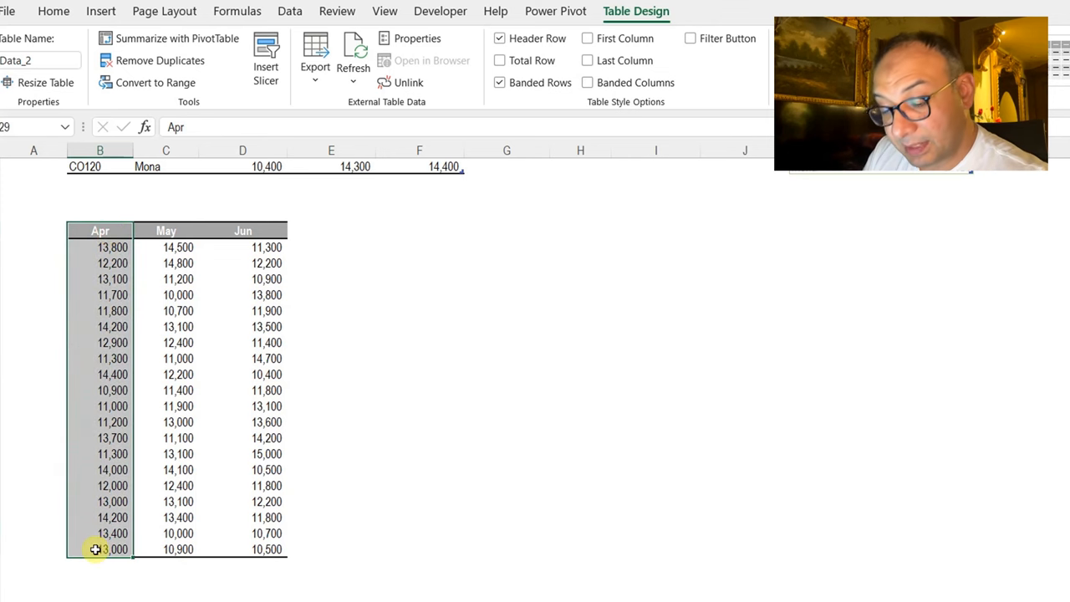
left_click(53, 10)
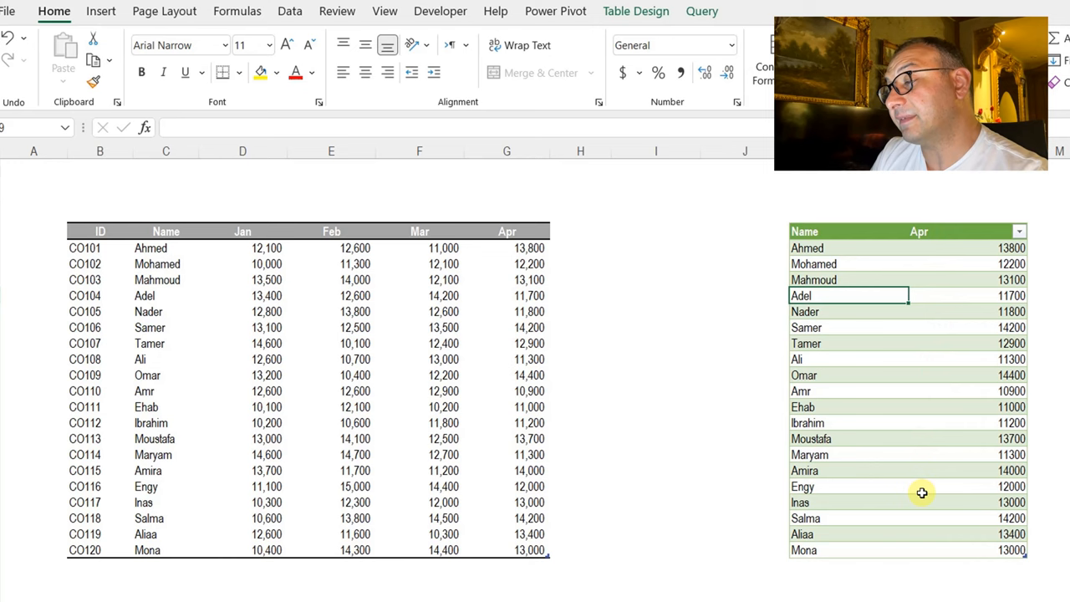
mouse_move(930, 481)
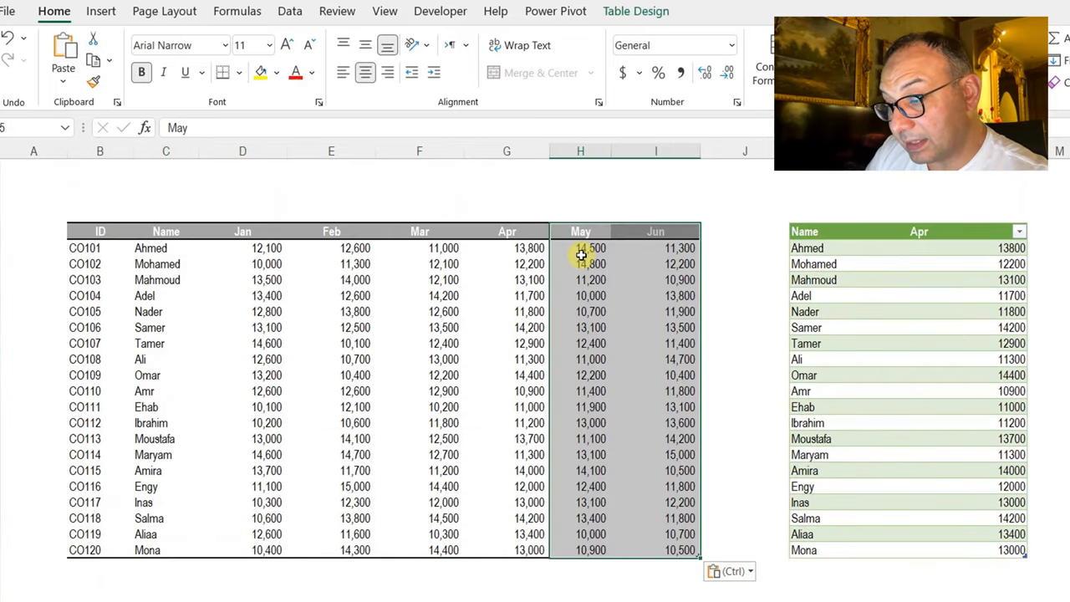
Paste May and Jun after Apr, then start a Refresh from the query output's context menu
right_click(839, 311)
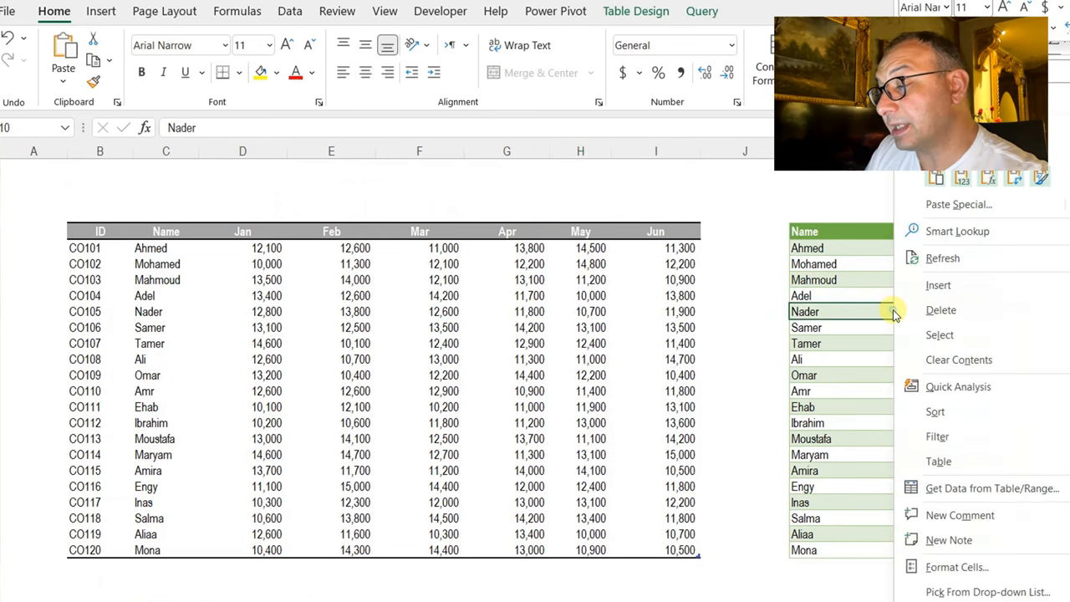